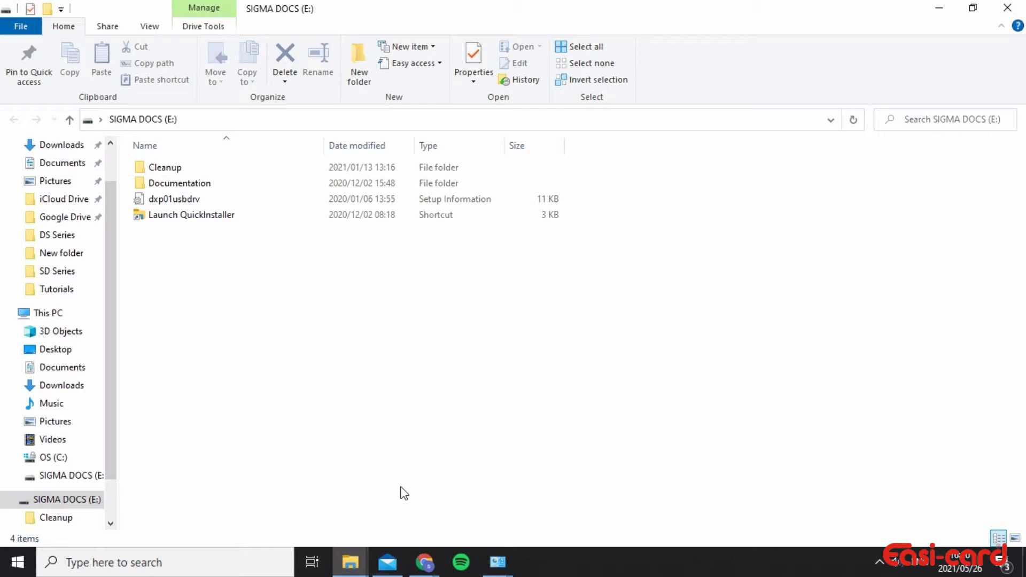
mouse_move(270, 240)
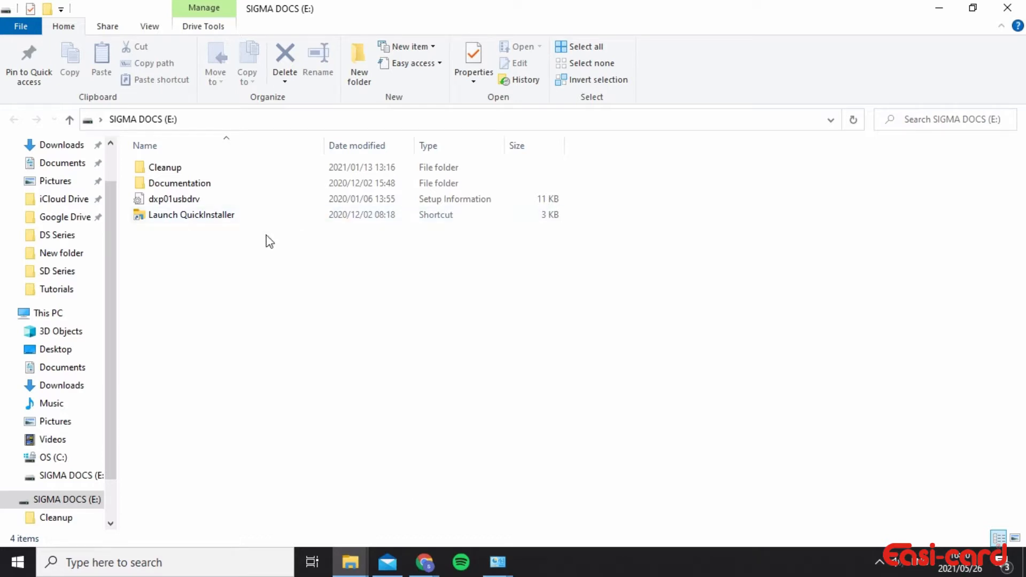
- Launch the QuickInstaller shortcut from the SIGMA DOCS (E:) drive
click(192, 215)
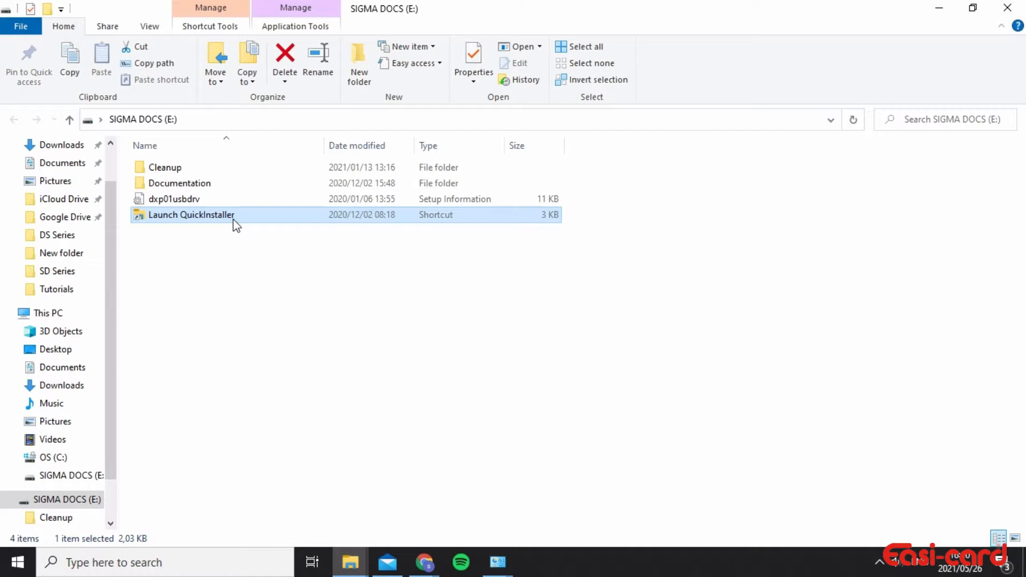
double_click(190, 215)
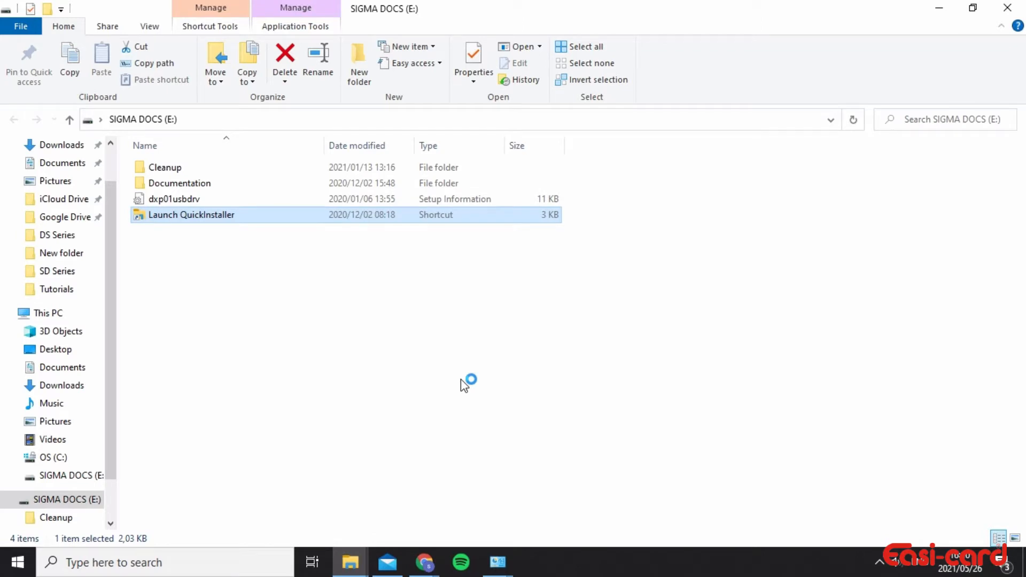
- Launch the QuickInstaller again so its Introduction page appears
double_click(191, 215)
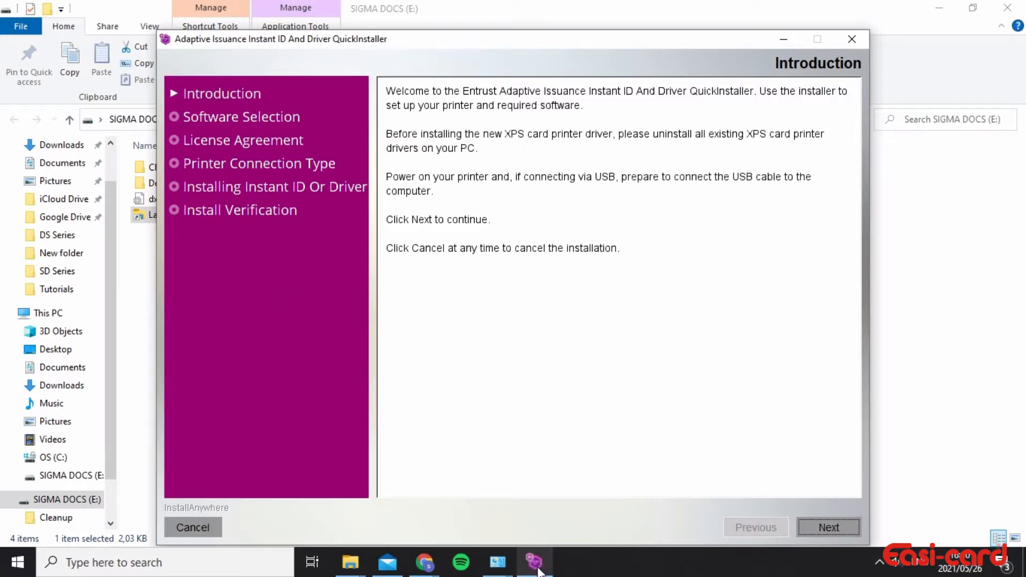
mouse_move(538, 517)
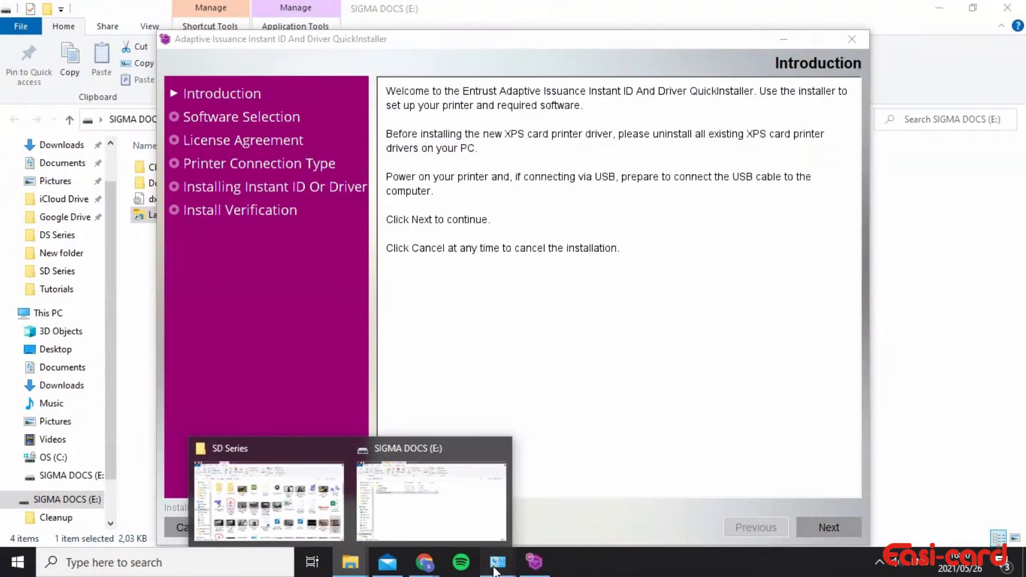
- Check the original XPS Card Printer's options in Devices and Printers and leave it in place
click(498, 564)
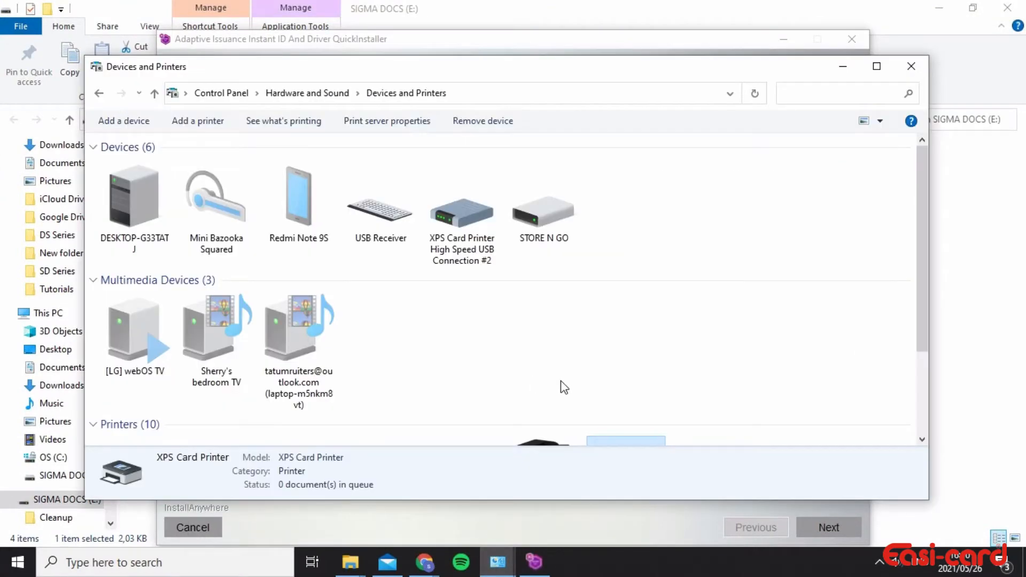
right_click(624, 369)
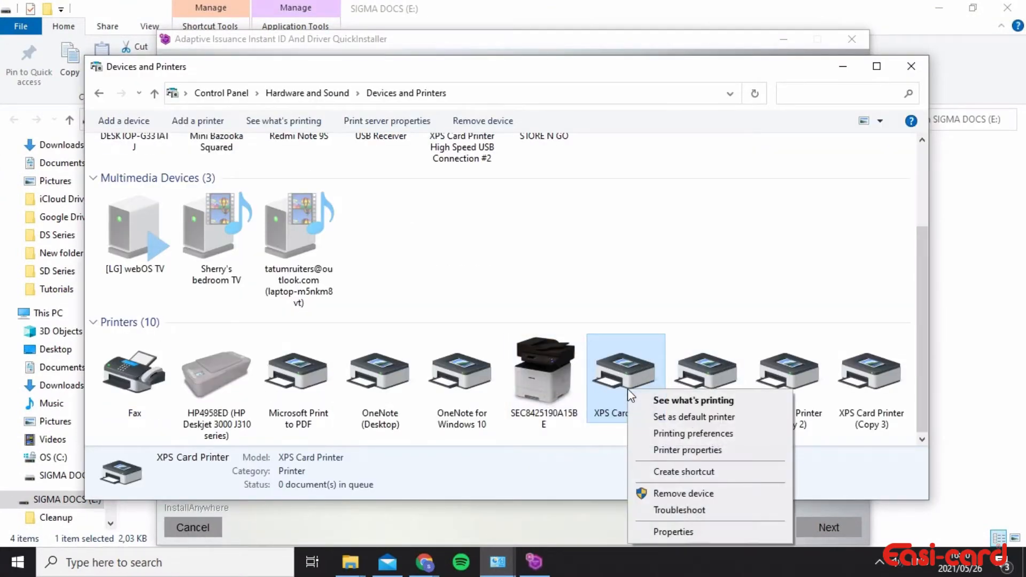
mouse_move(678, 497)
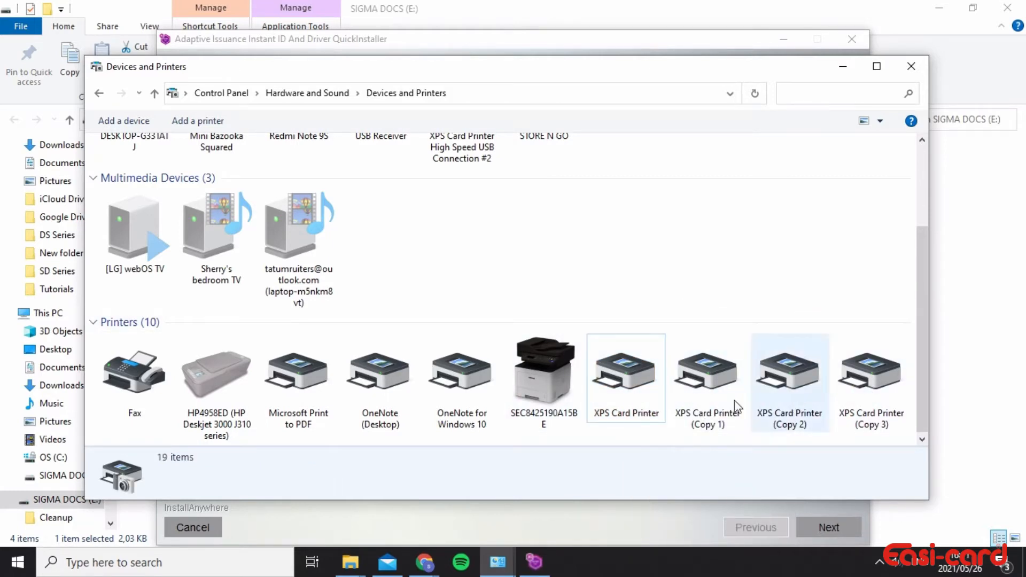
click(625, 367)
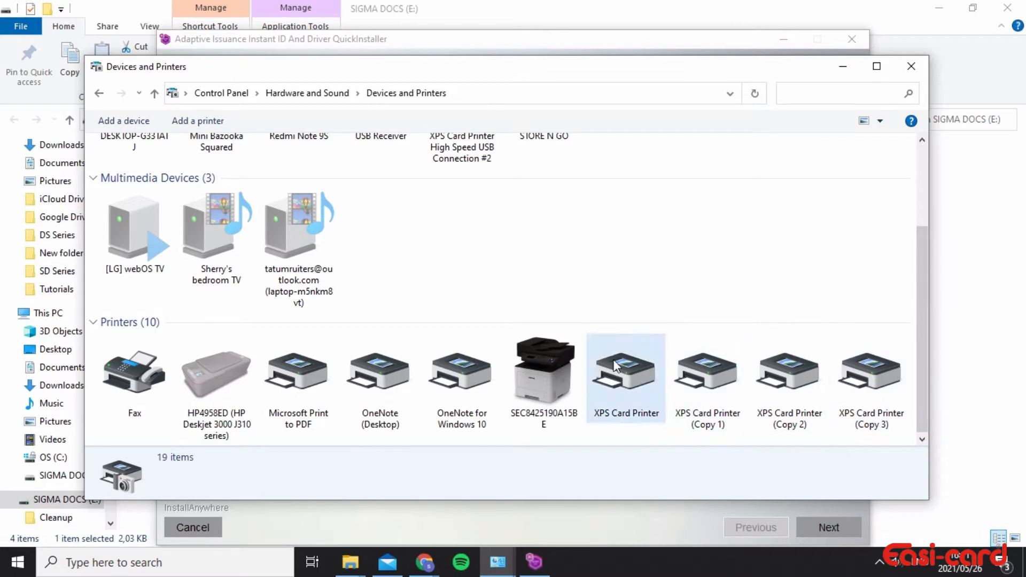
- Remove XPS Card Printer (Copy 1), (Copy 2) and (Copy 3), confirming each removal
right_click(707, 369)
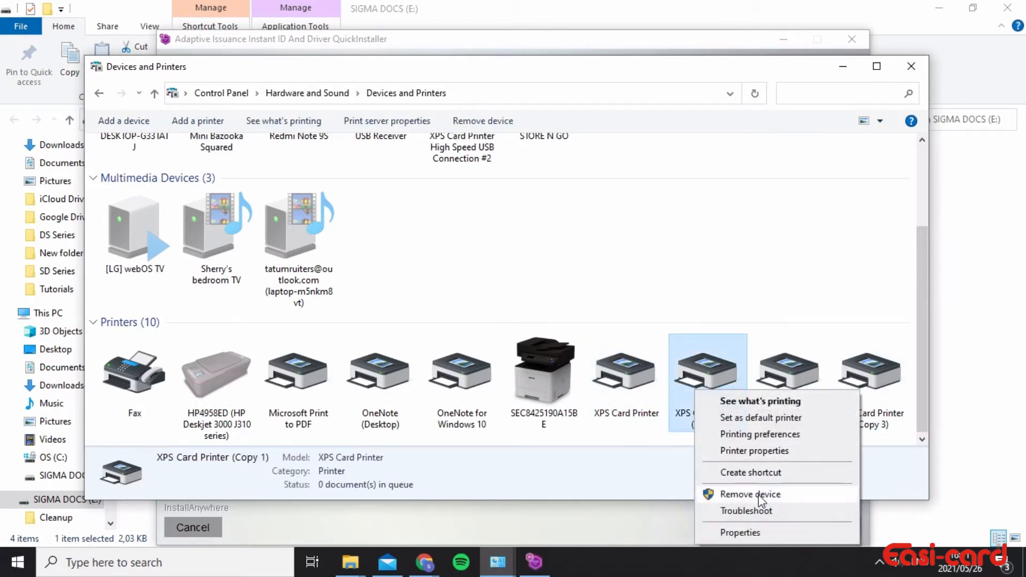
mouse_move(742, 504)
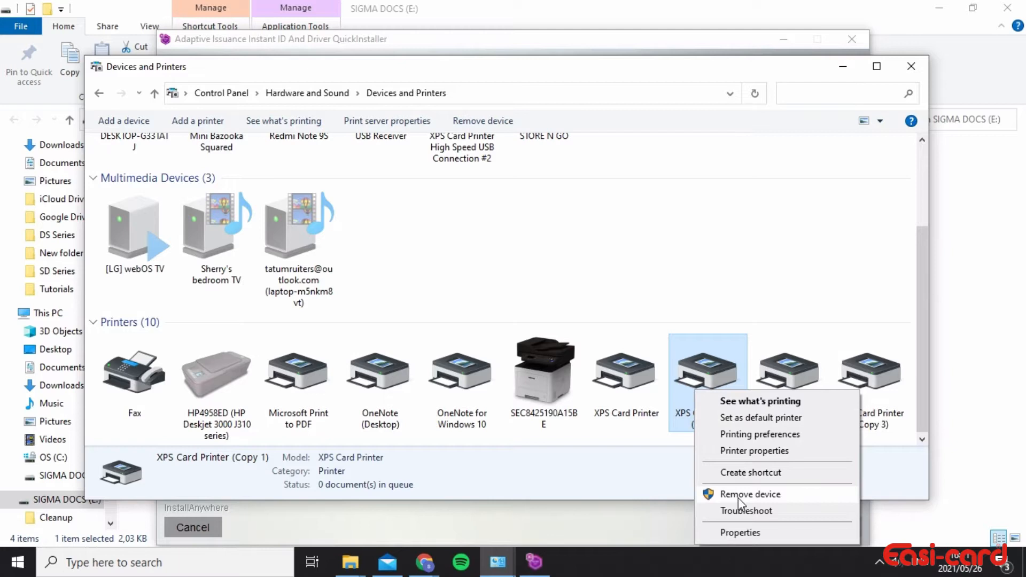
click(750, 494)
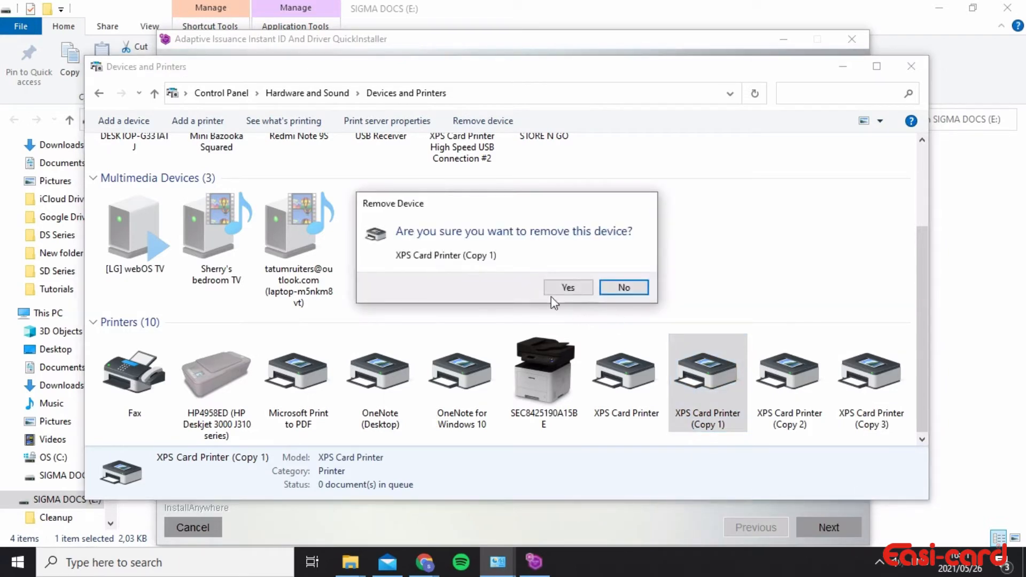
click(625, 286)
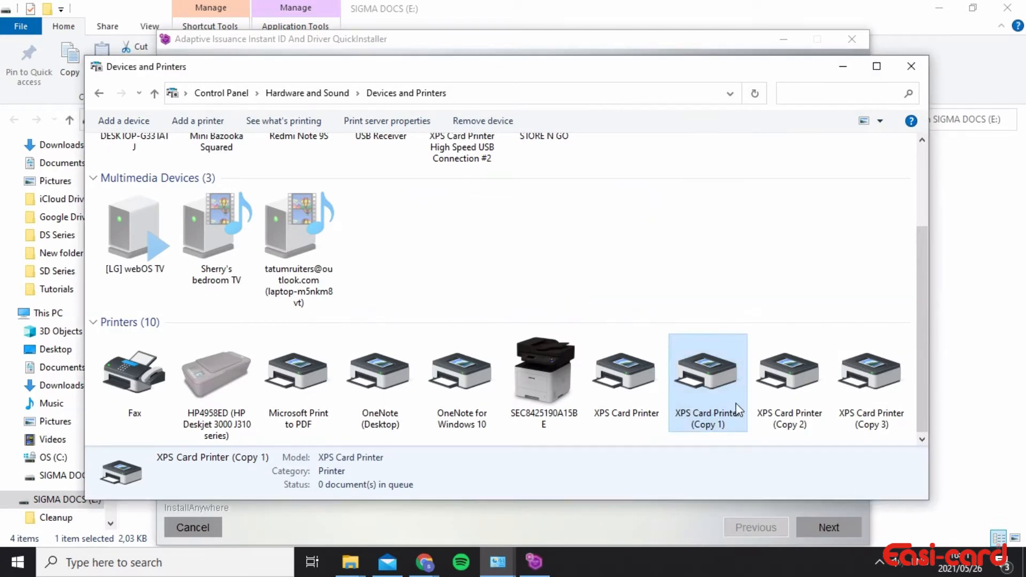
click(482, 121)
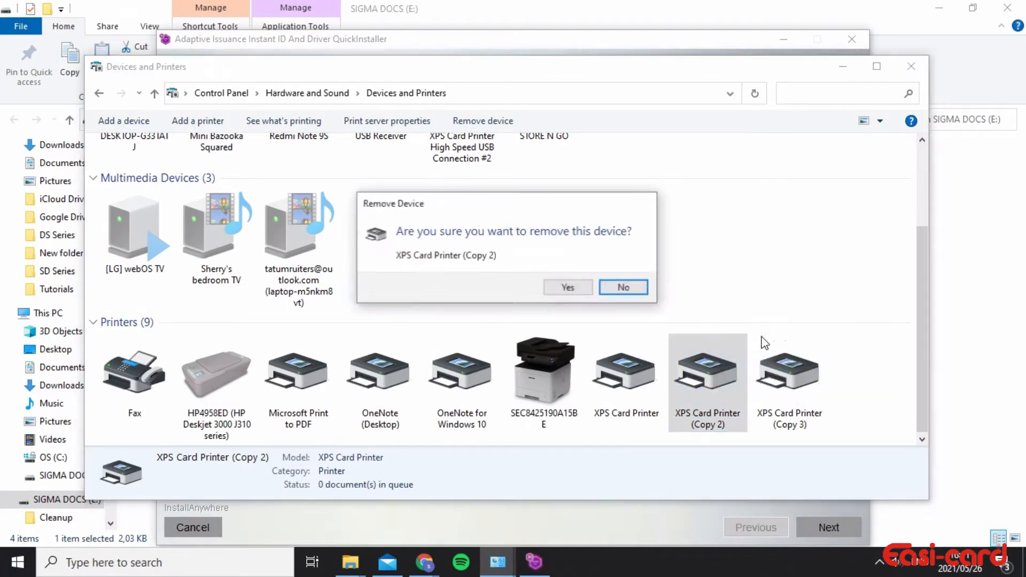
click(569, 287)
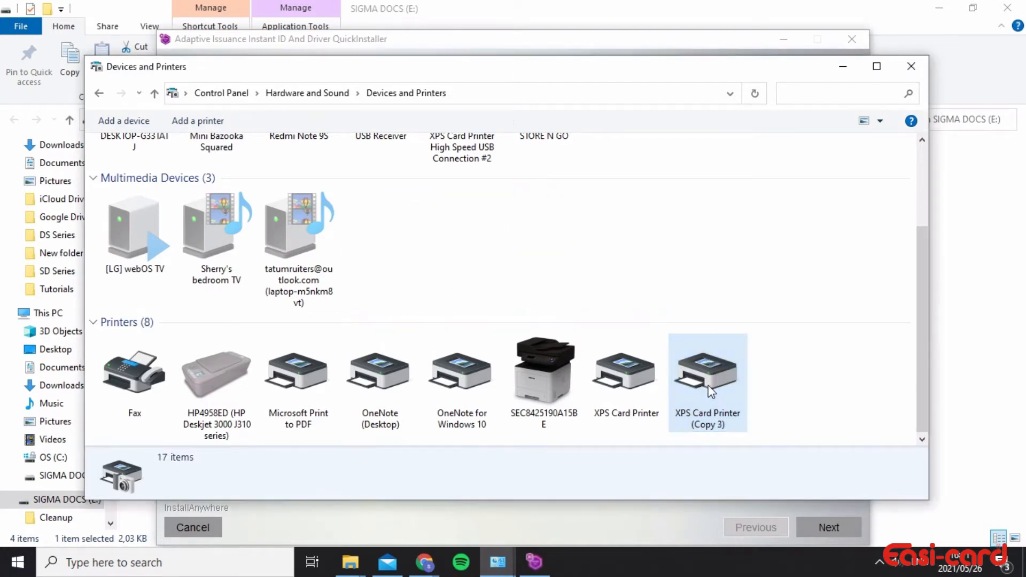
click(482, 121)
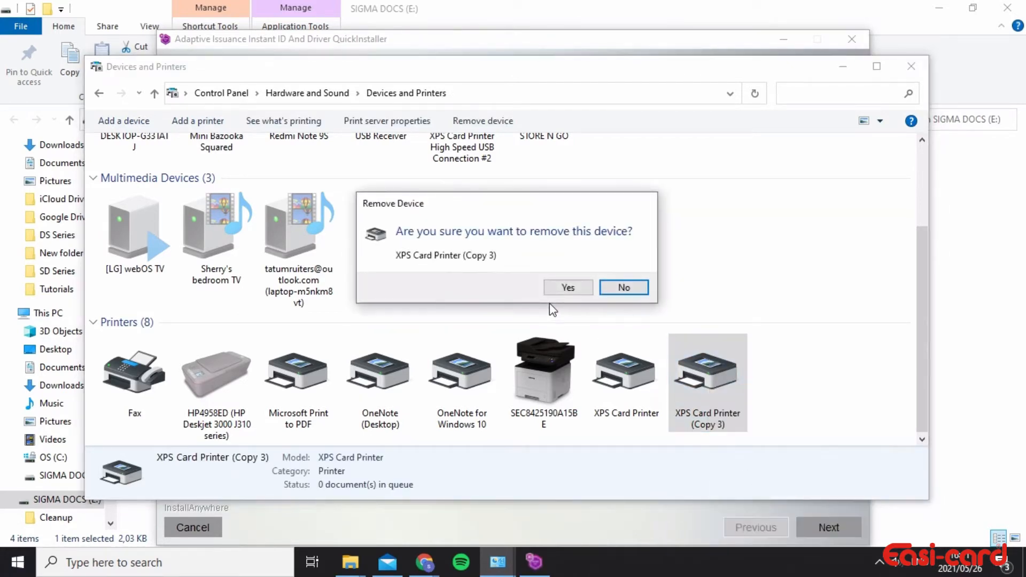
click(569, 288)
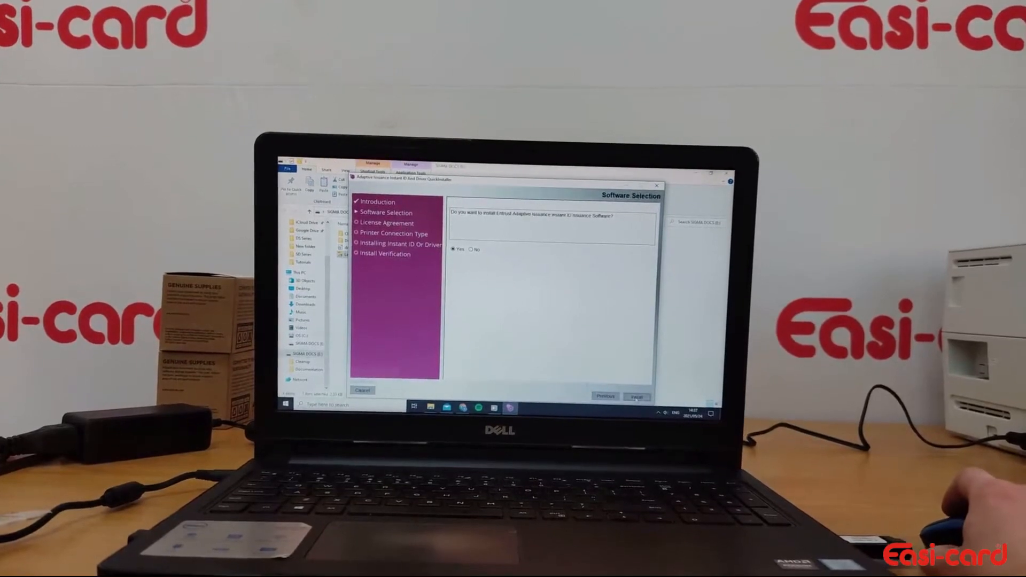
- Pass software selection, accept the licence, choose a USB connection and start the install
click(637, 397)
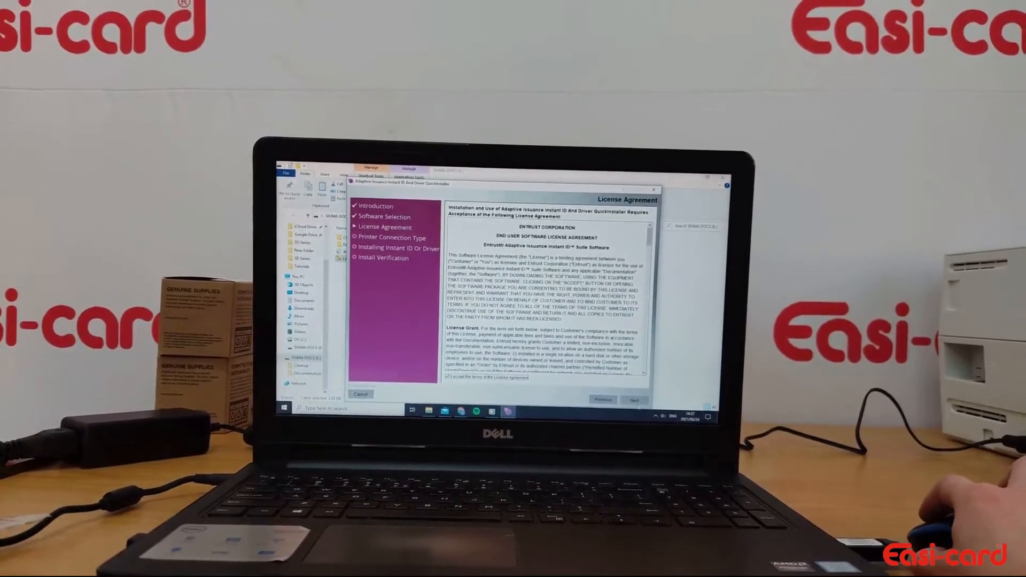
click(636, 400)
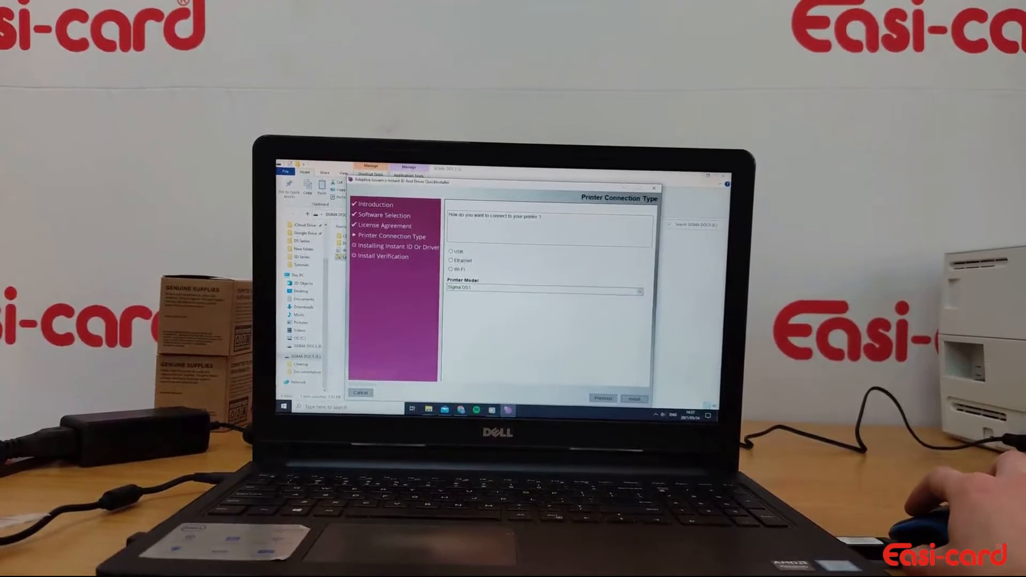
click(449, 252)
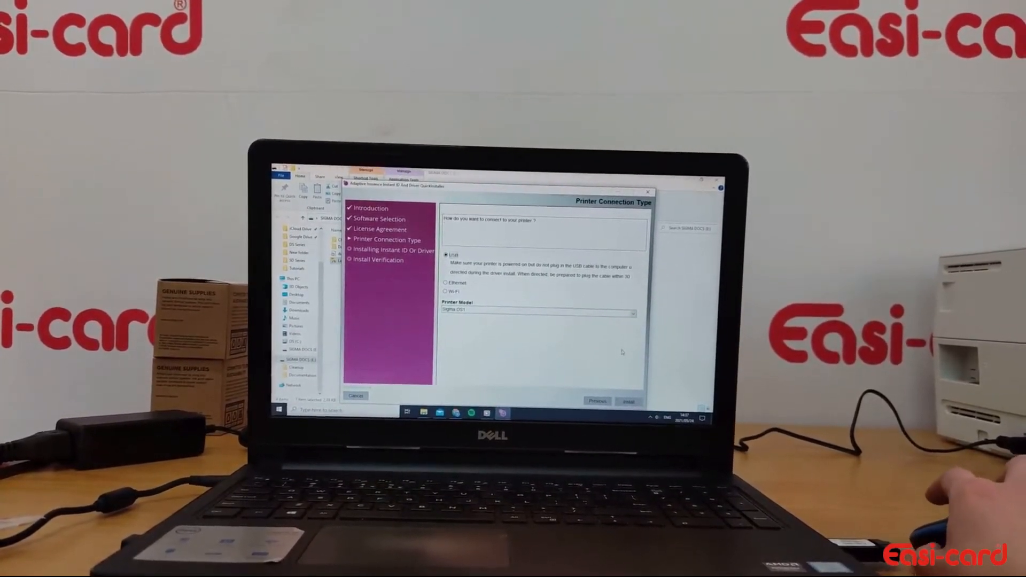
click(627, 403)
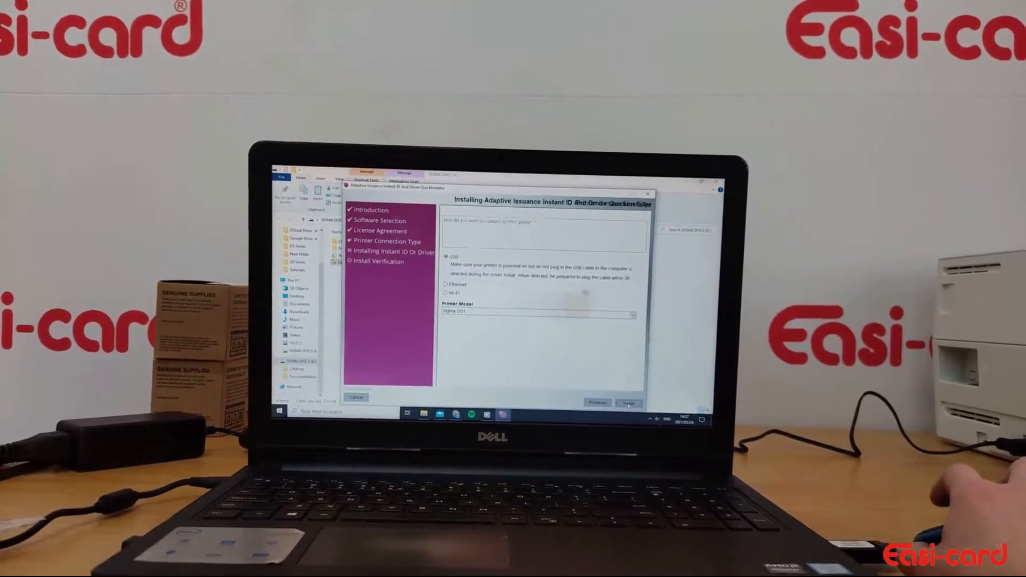
- Allow the platform through the Windows firewall so installation completes to Install Verification
click(629, 403)
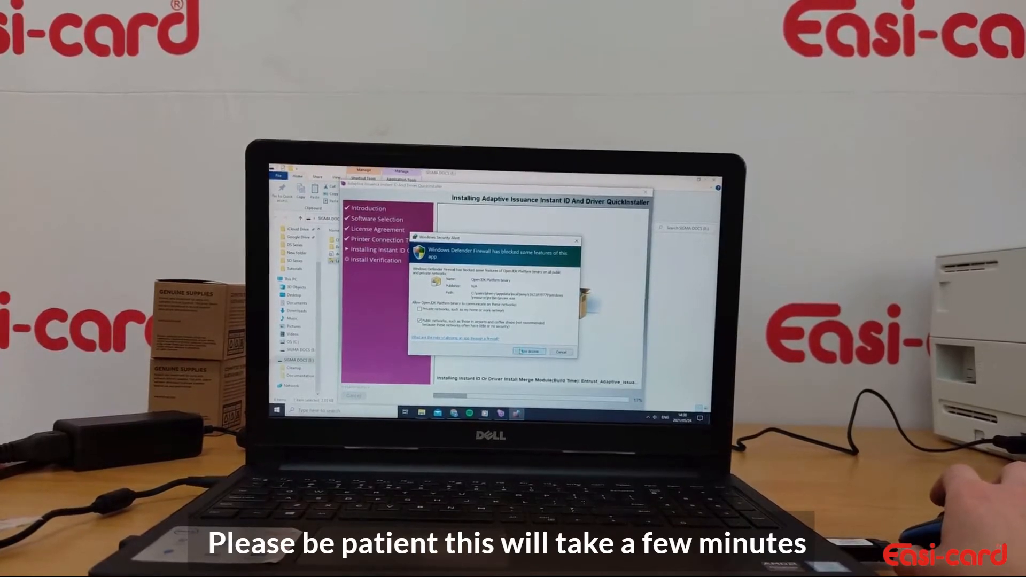
click(530, 352)
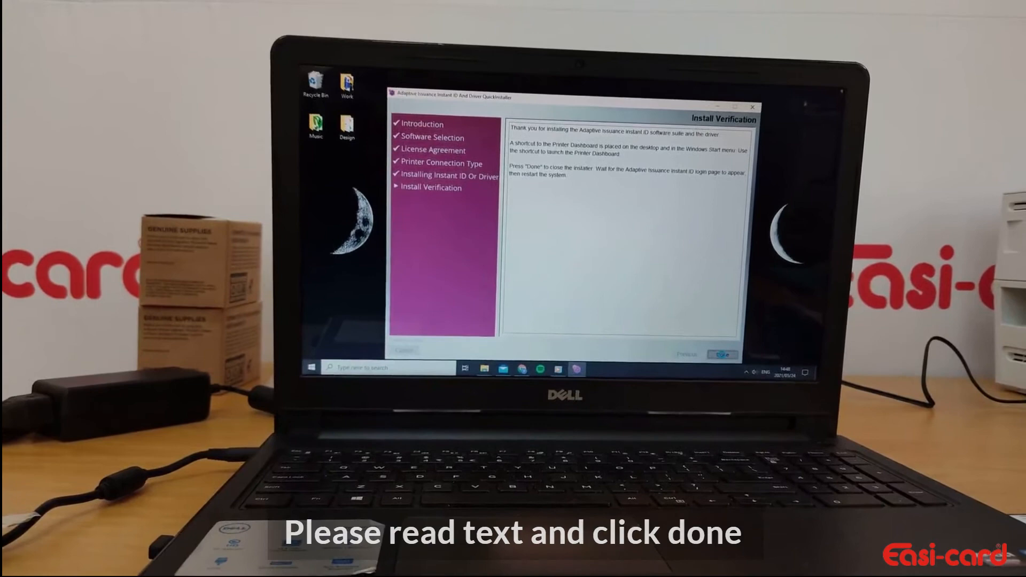
- Close the installer with Done; a 'Driver already installed' notice reports a newer version
click(721, 354)
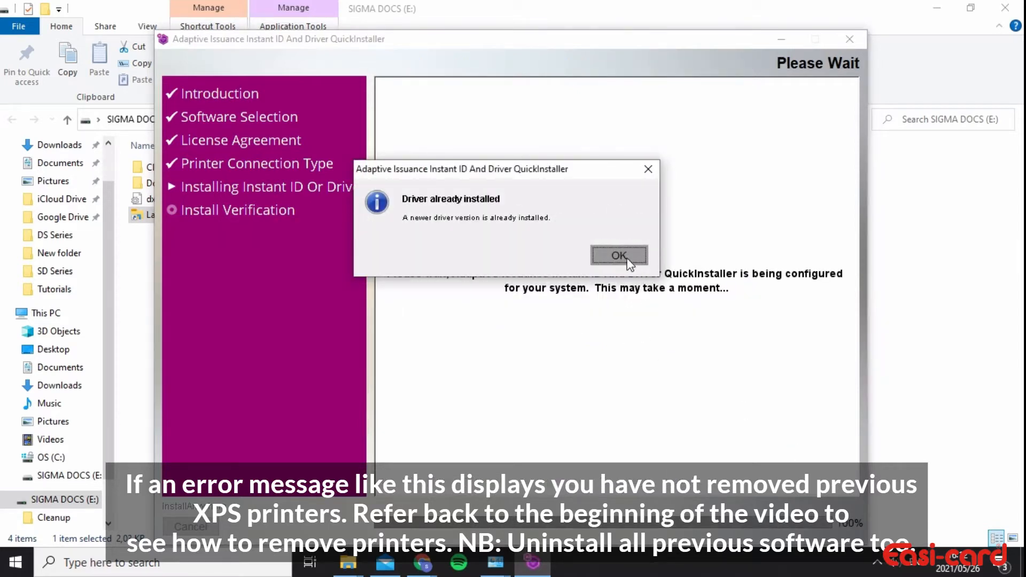
- Dismiss the 'Driver already installed' warning so the driver install verification appears
click(620, 254)
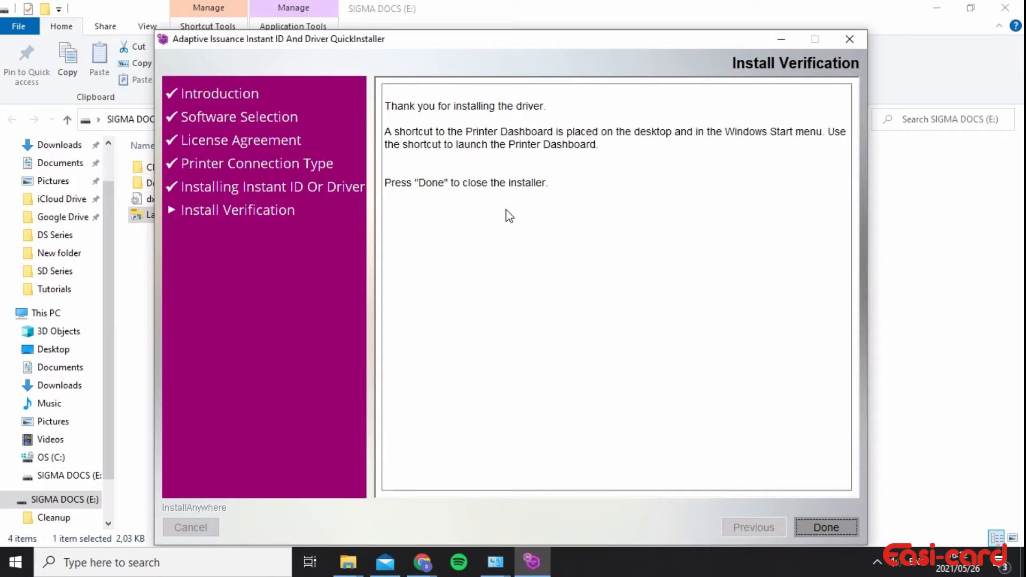
mouse_move(442, 114)
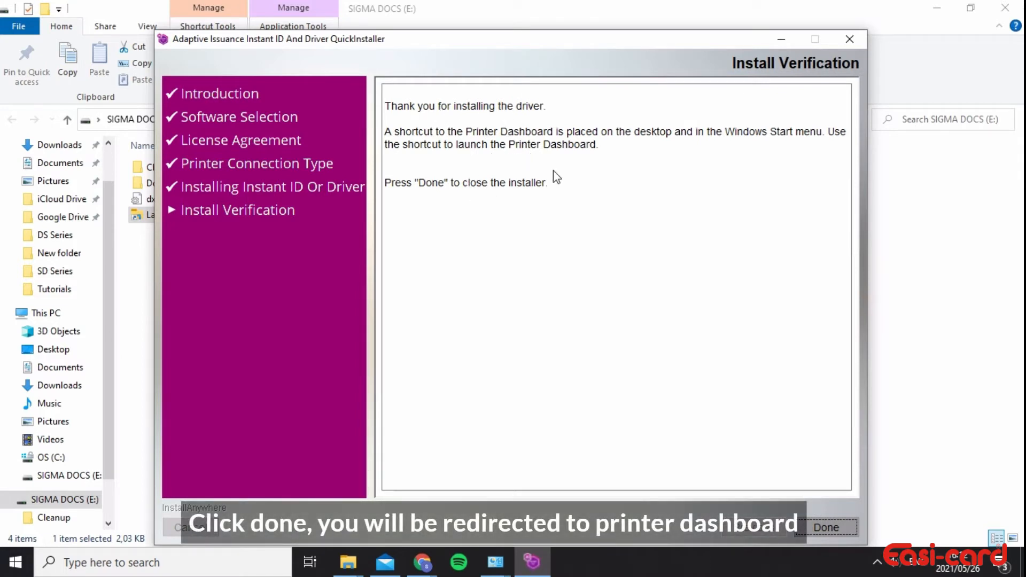
mouse_move(606, 151)
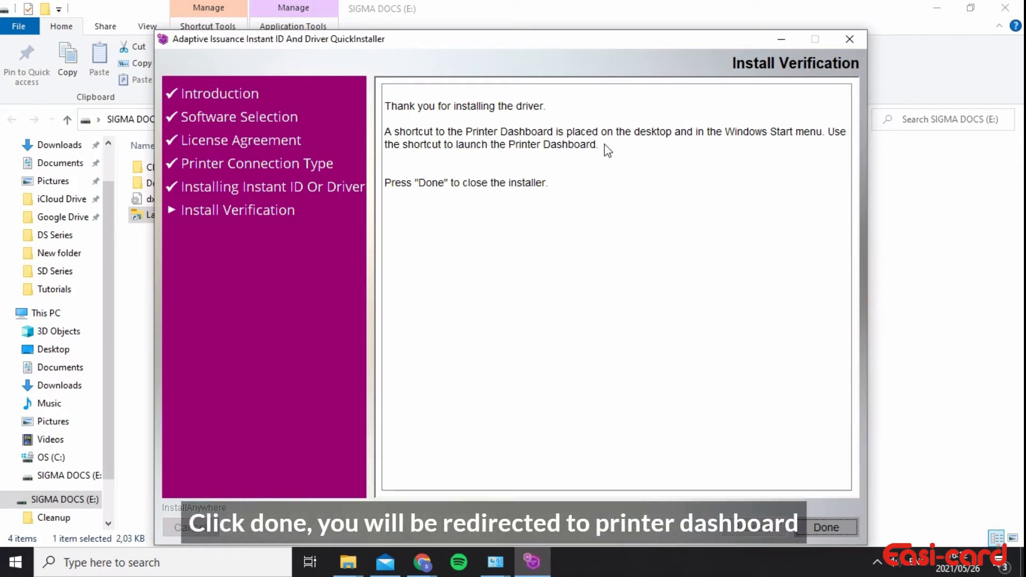
mouse_move(474, 165)
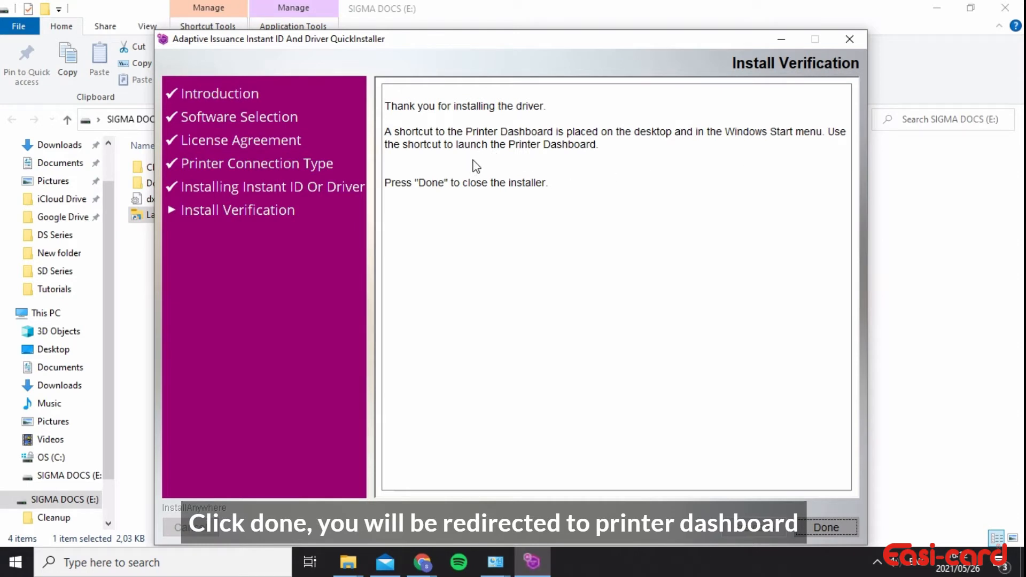
mouse_move(635, 319)
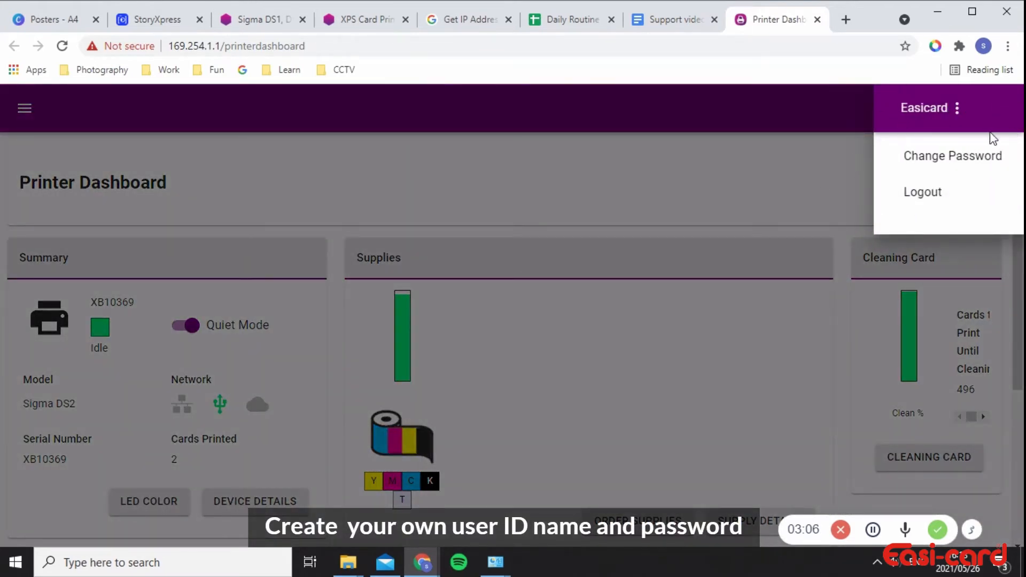
mouse_move(958, 113)
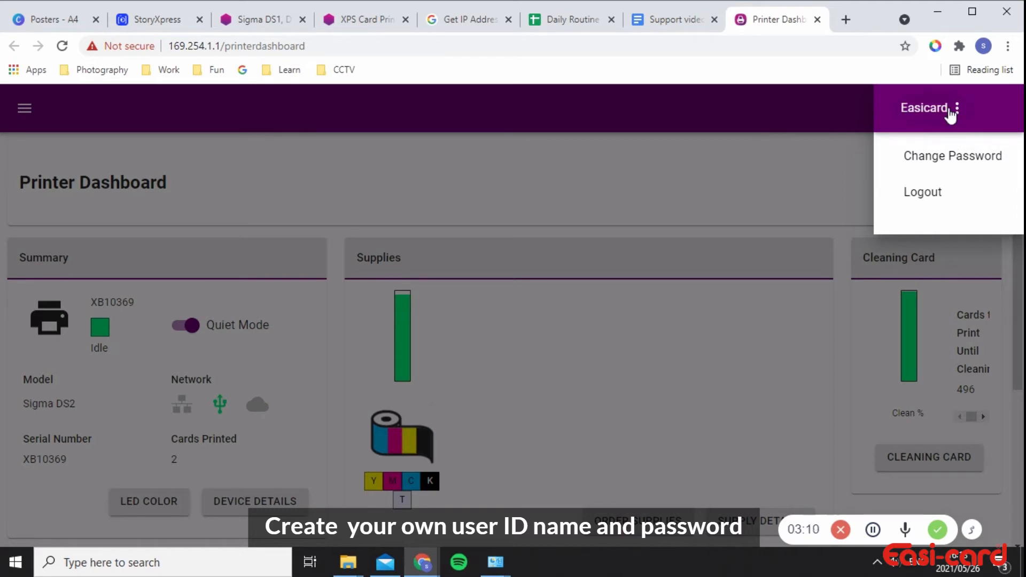
mouse_move(727, 171)
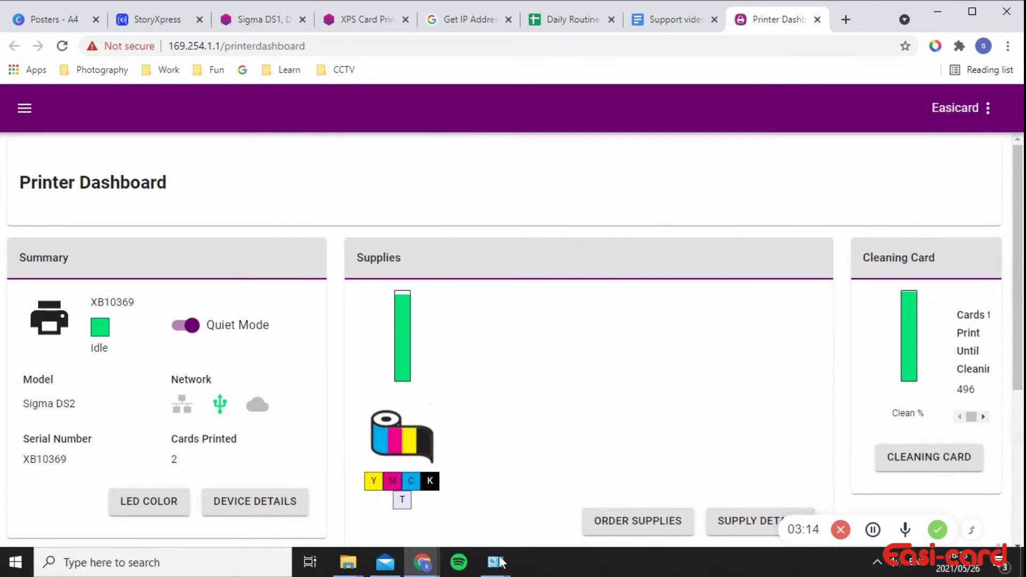
mouse_move(549, 354)
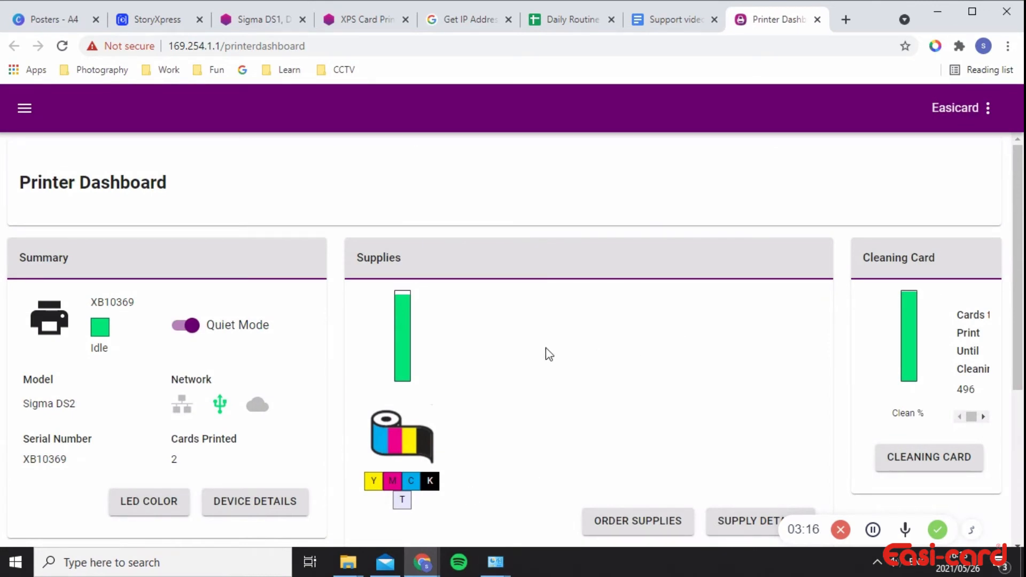
mouse_move(559, 320)
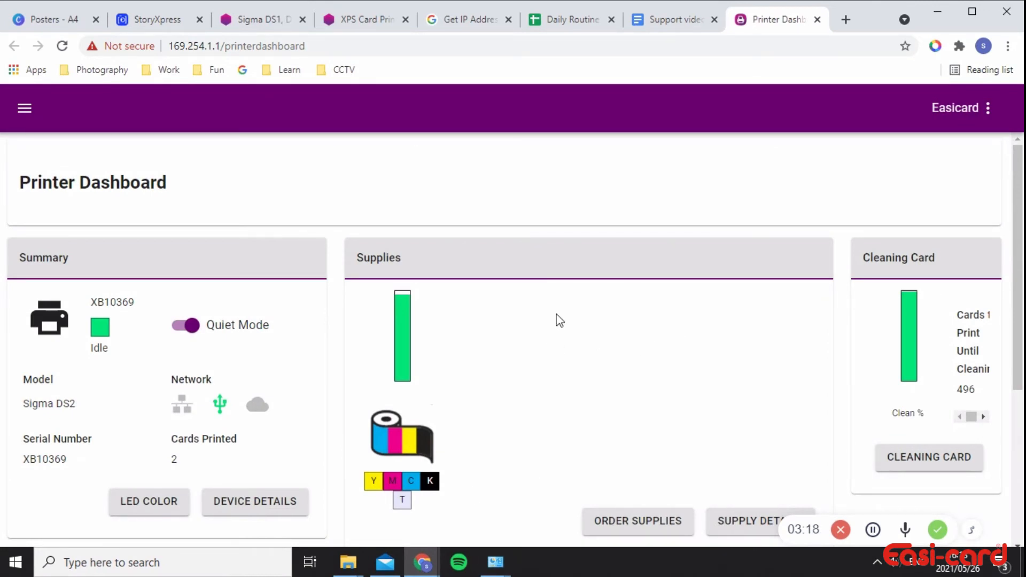
- Load the Printer Dashboard in Chrome showing the Sigma DS2 printer XB10369 idle
double_click(128, 183)
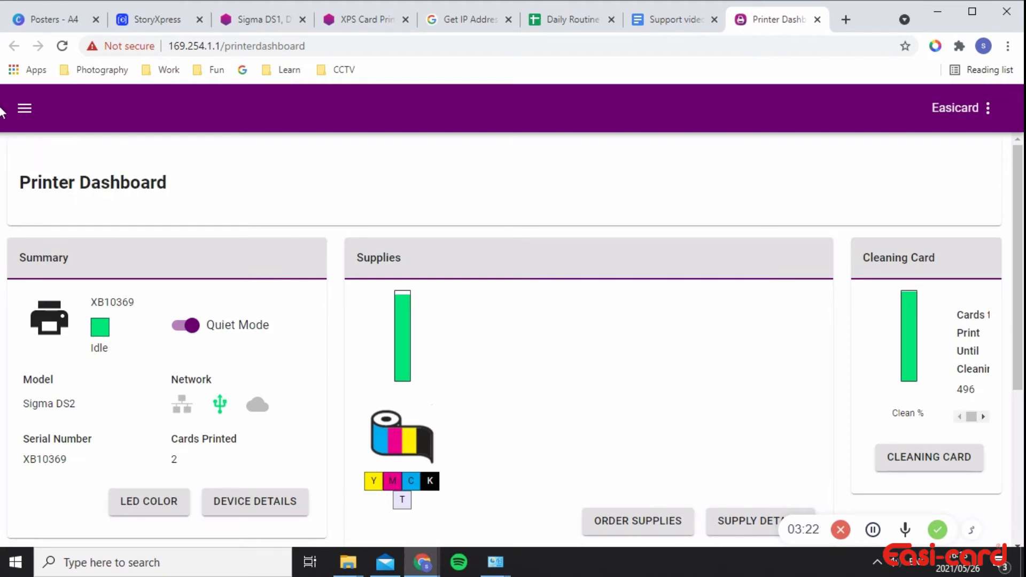
mouse_move(428, 419)
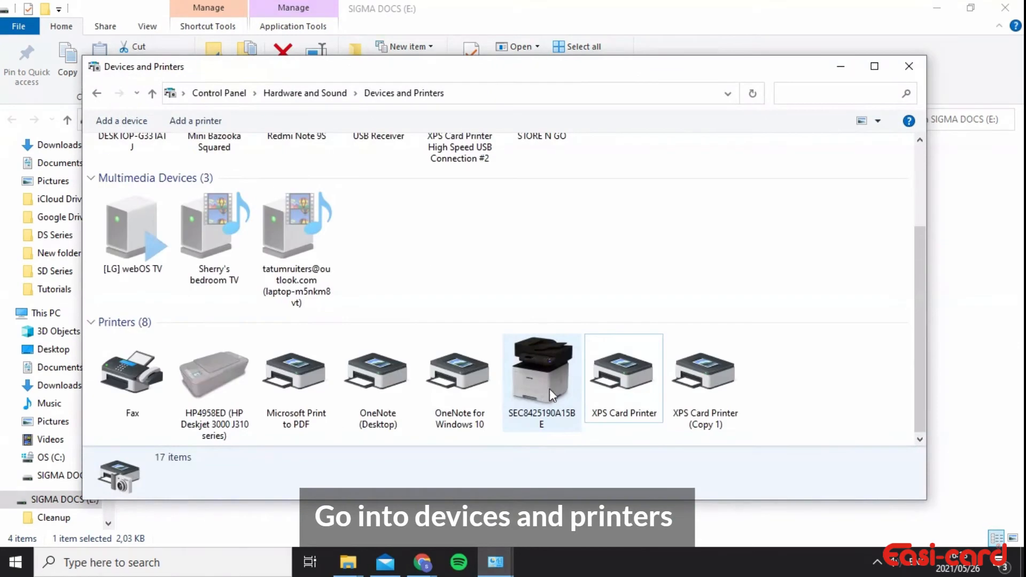
- Show XPS Card Printer (Copy 1) properties on Ports, with DXP01 Network Port (Copy 3) checked
right_click(705, 369)
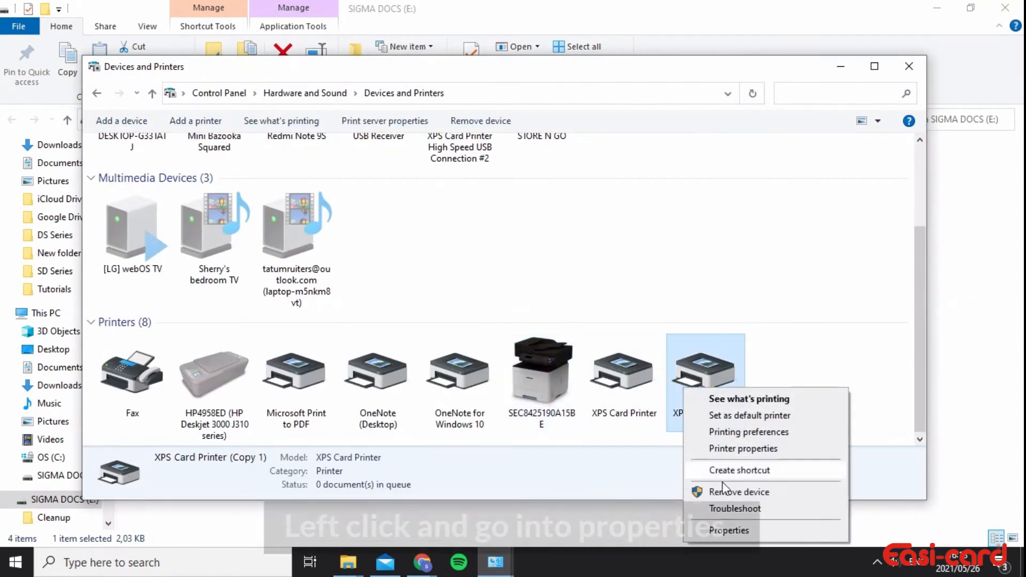
mouse_move(742, 455)
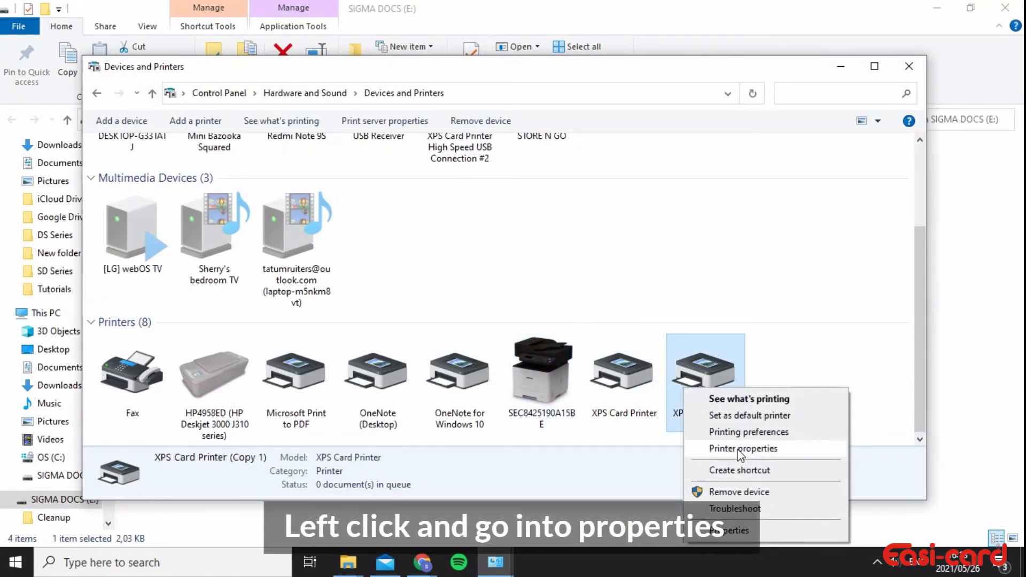
click(744, 448)
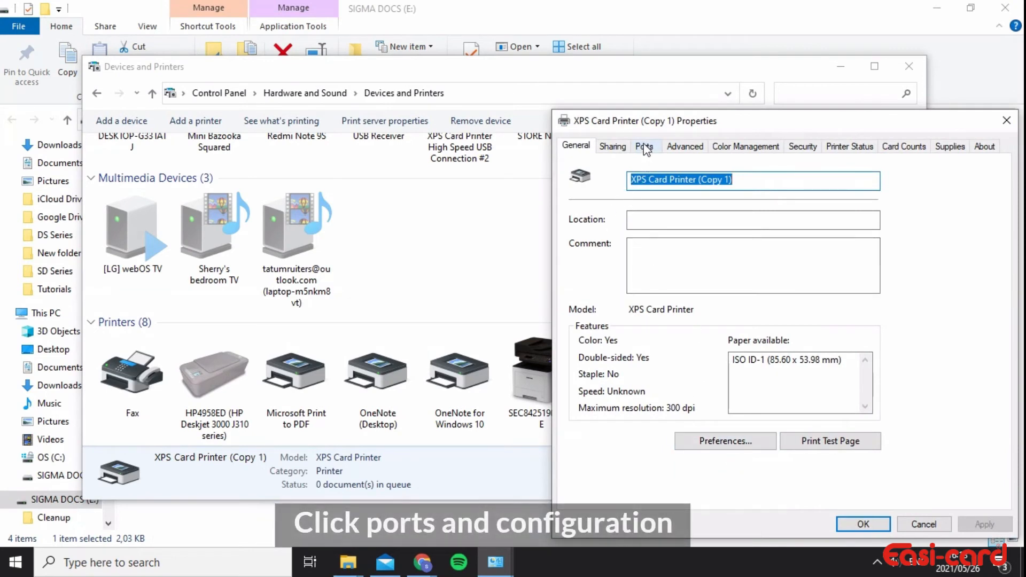
click(646, 145)
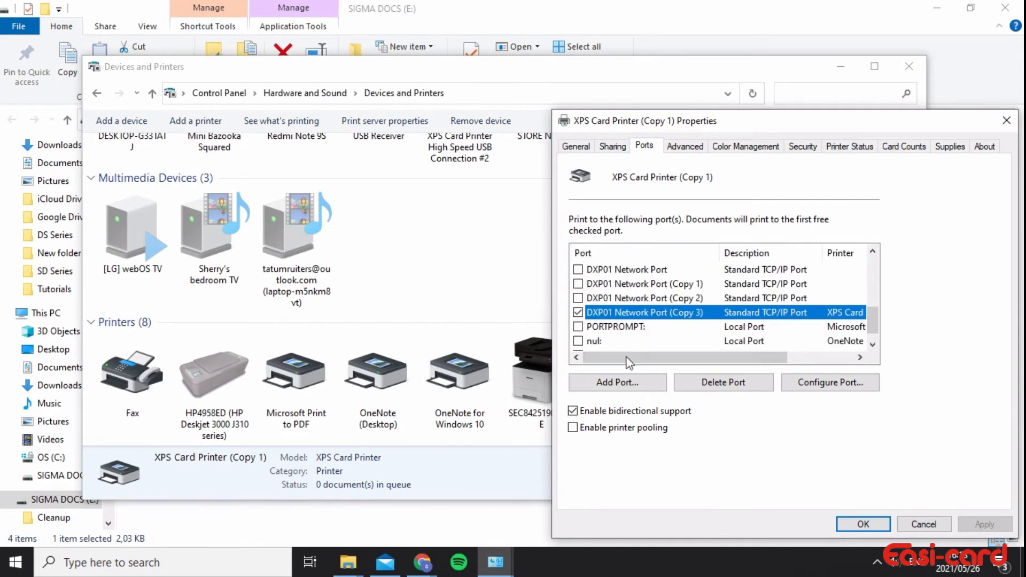
- Configure DXP01 Network Port (Copy 3), revealing address 169.254.1.1 on raw port 9100
click(829, 382)
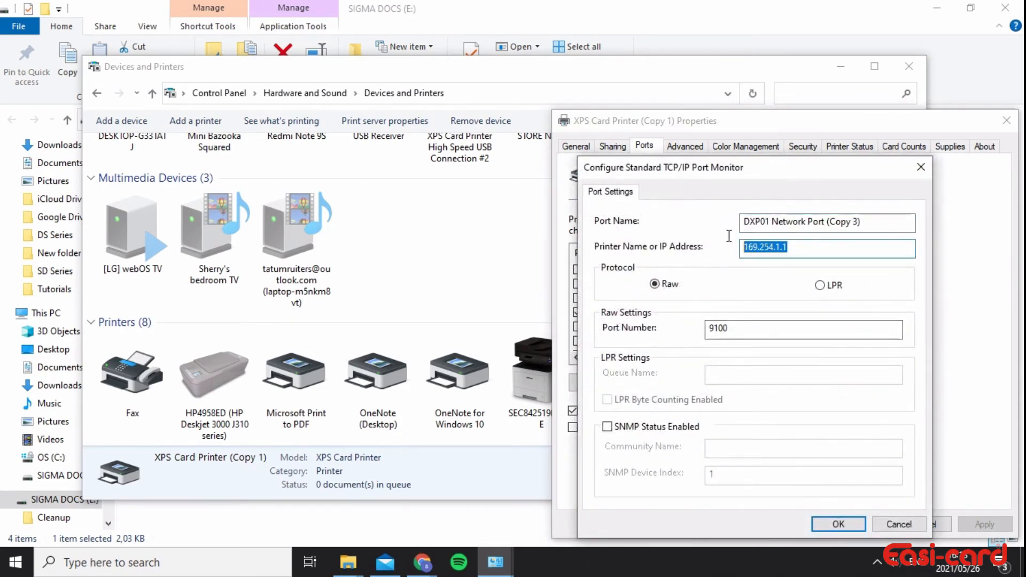
mouse_move(704, 191)
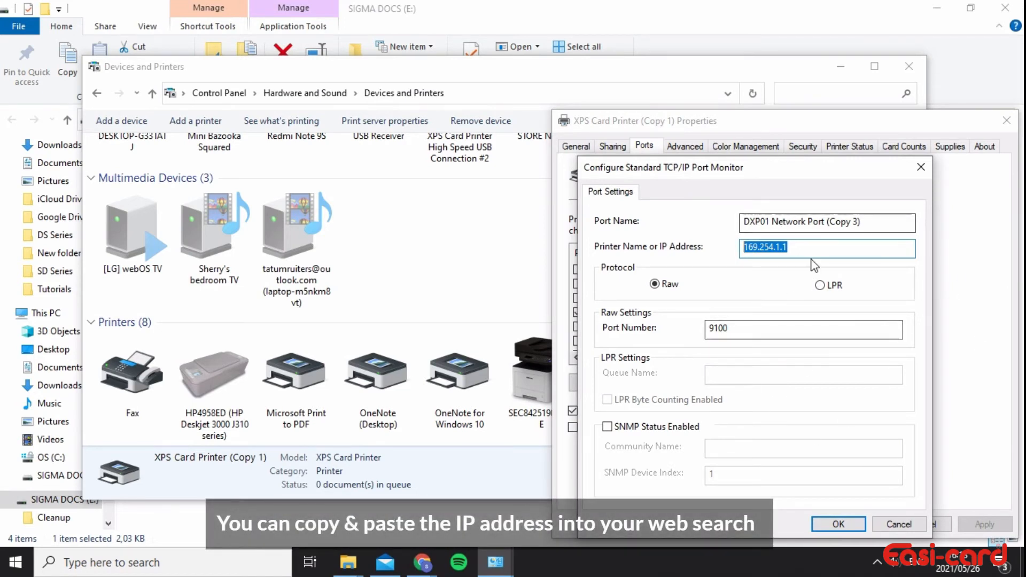
mouse_move(813, 266)
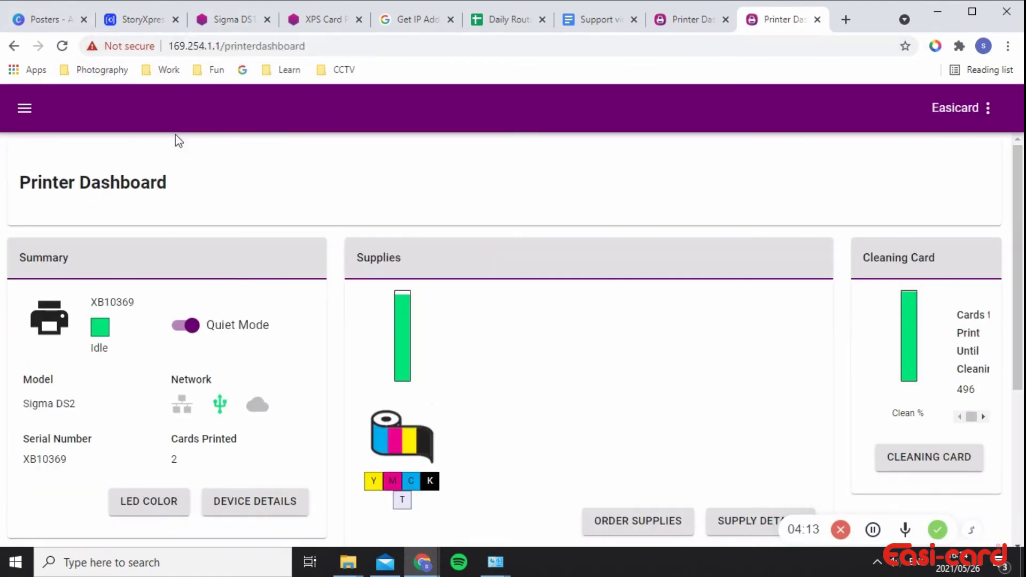
mouse_move(359, 400)
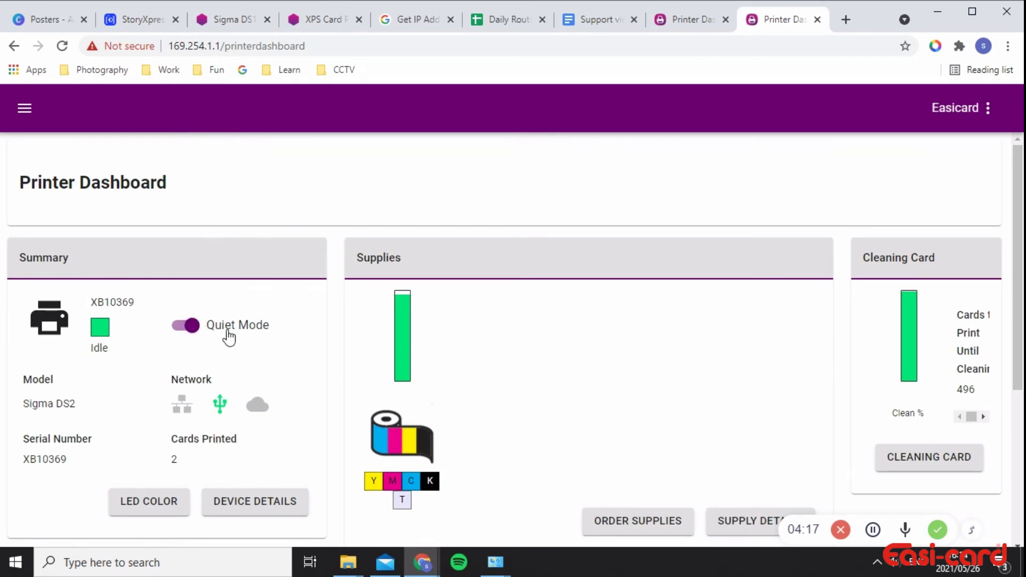
- Scroll through the Sigma DS2 dashboard panels at 169.254.1.1 to review supplies, hoppers and firmware
scroll(down, 3)
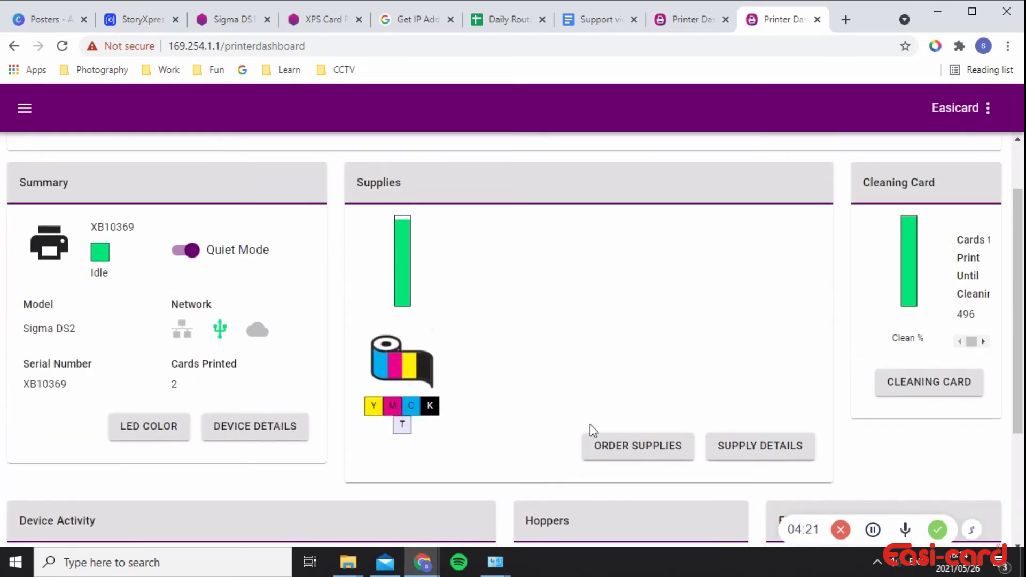
scroll(down, 3)
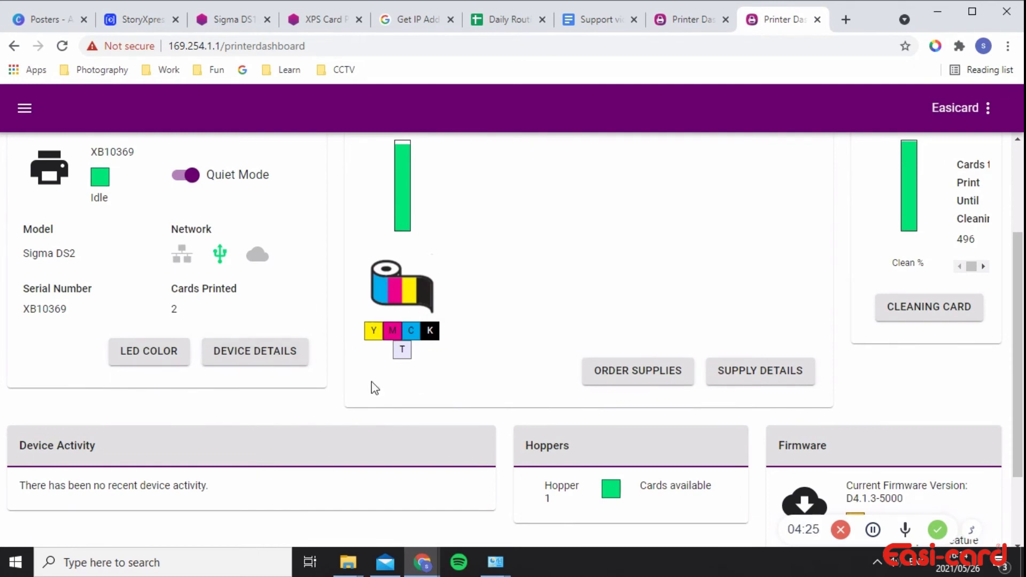
mouse_move(871, 381)
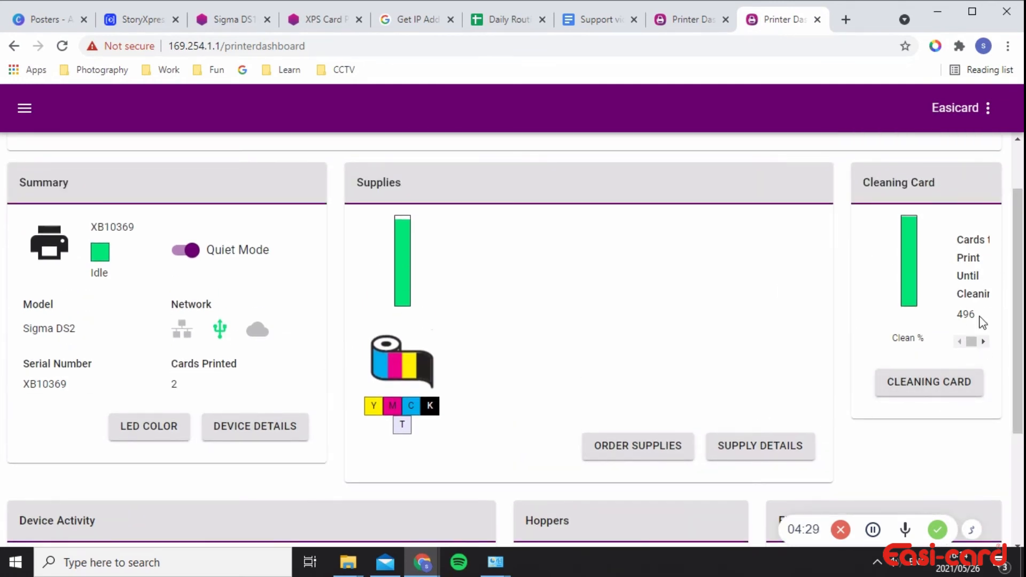
mouse_move(856, 382)
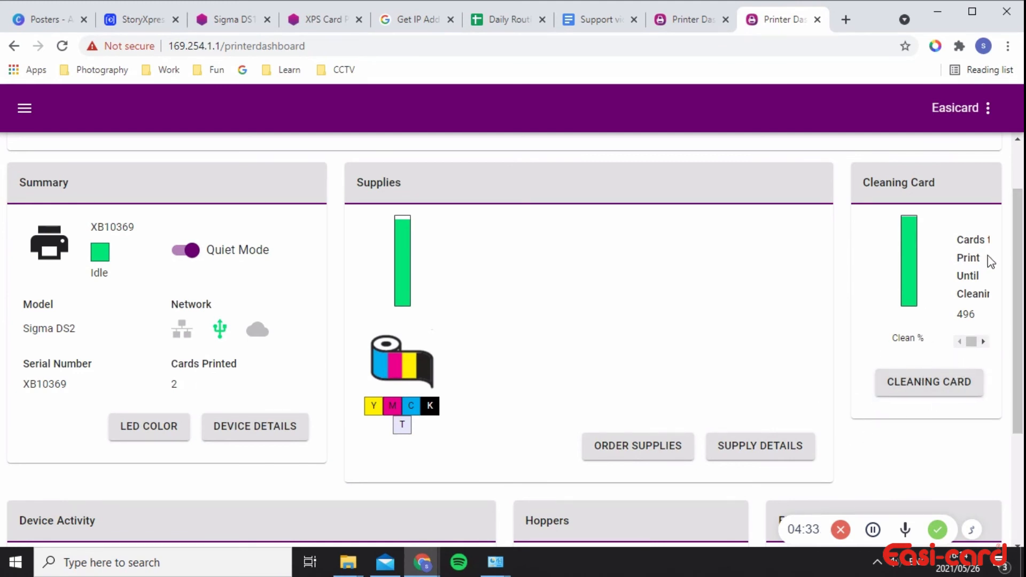
mouse_move(893, 480)
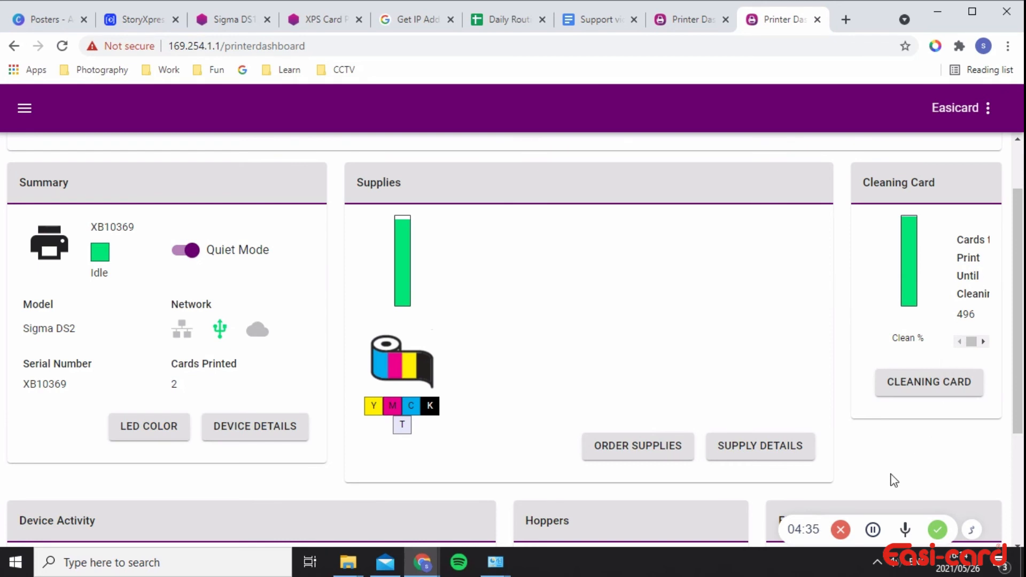
mouse_move(985, 341)
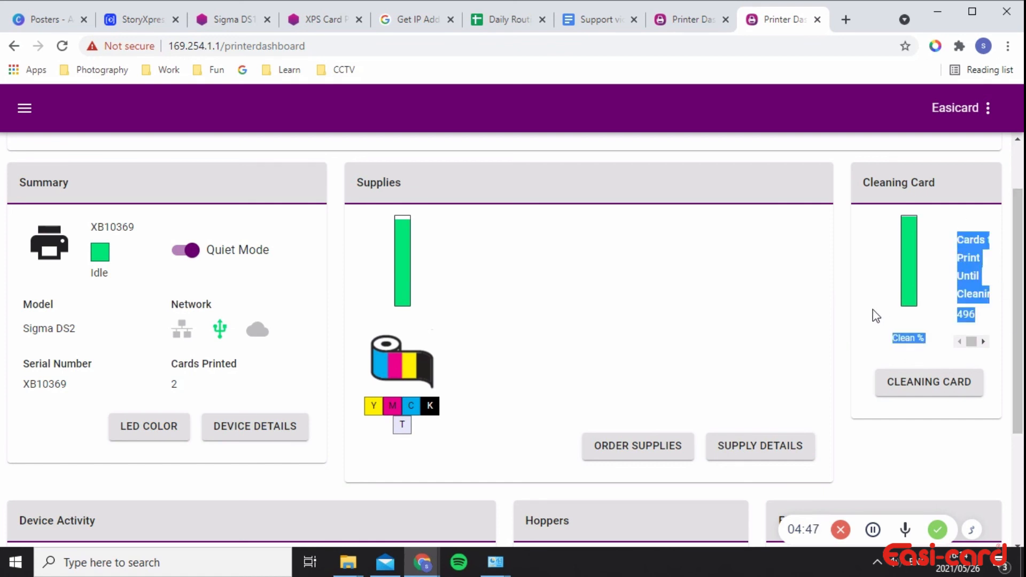
mouse_move(998, 370)
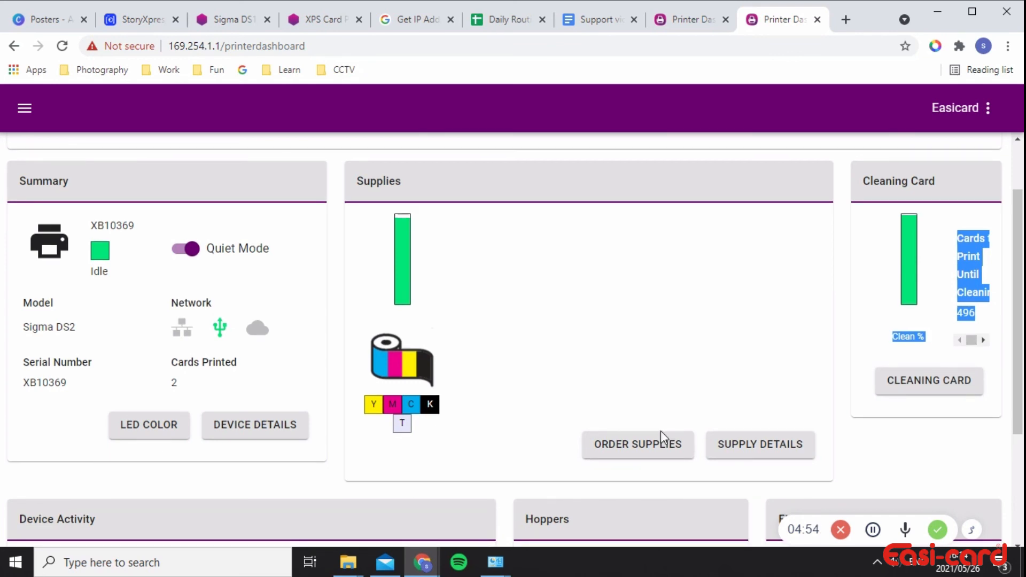
scroll(down, 3)
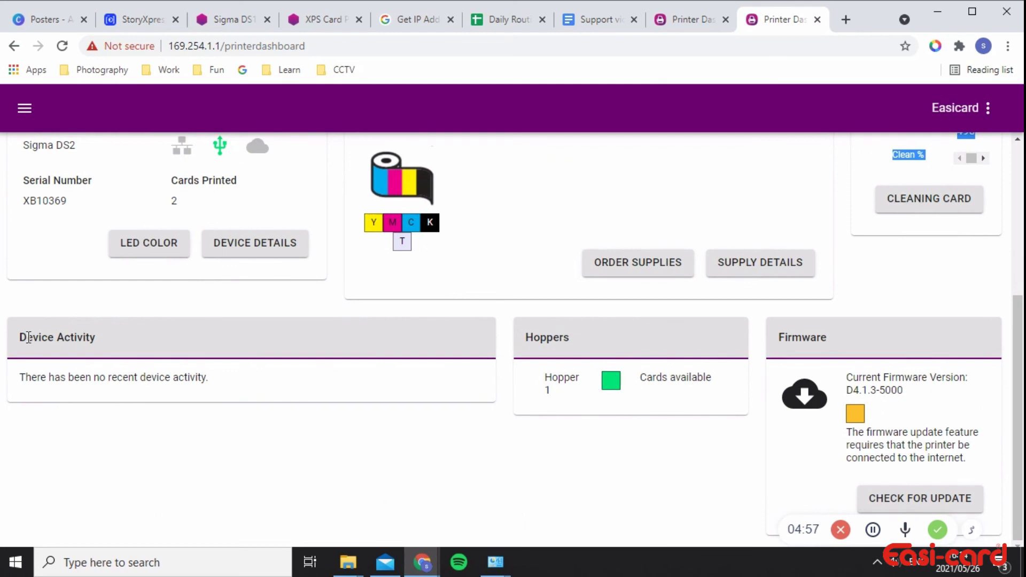
scroll(up, 3)
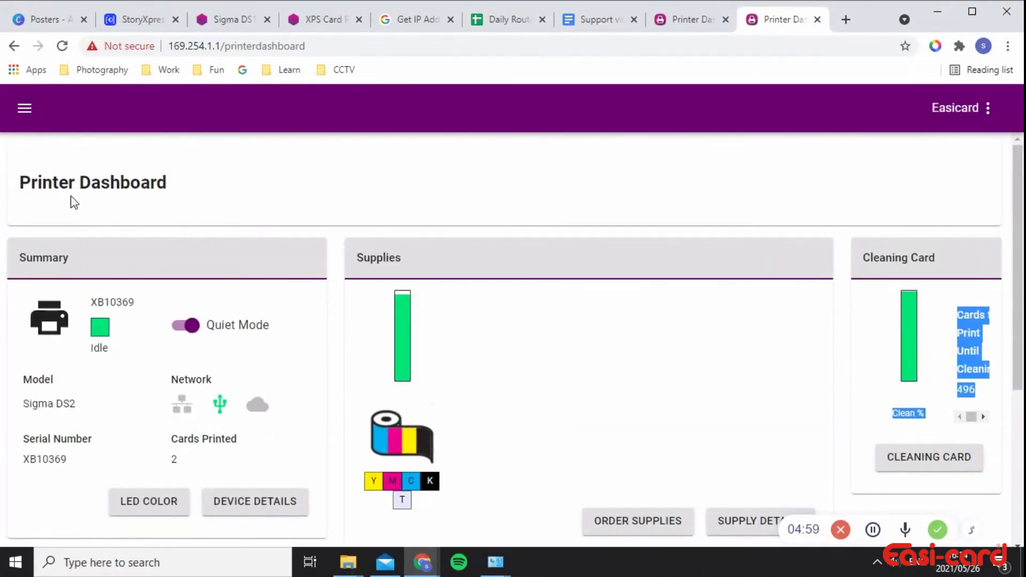